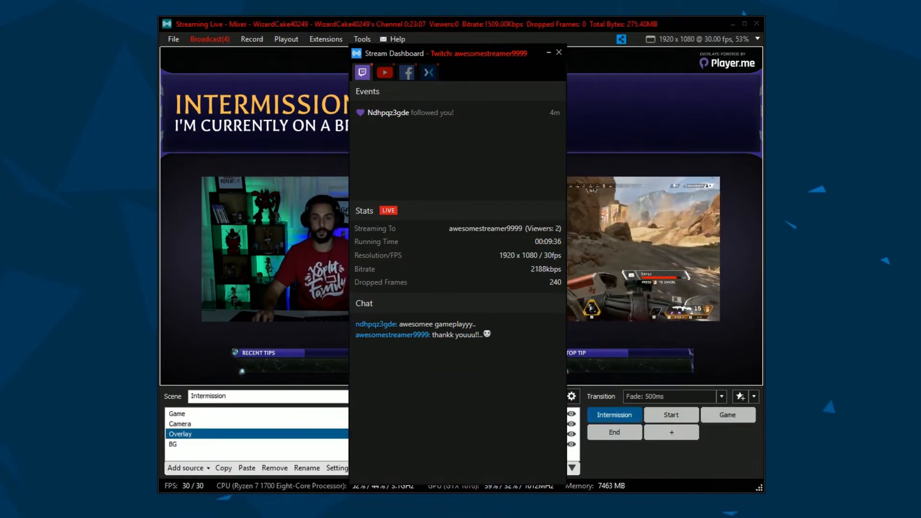
Step: Close the Stream Dashboard window to return to the main broadcast view
{"action": "left_click", "coordinate": [558, 51]}
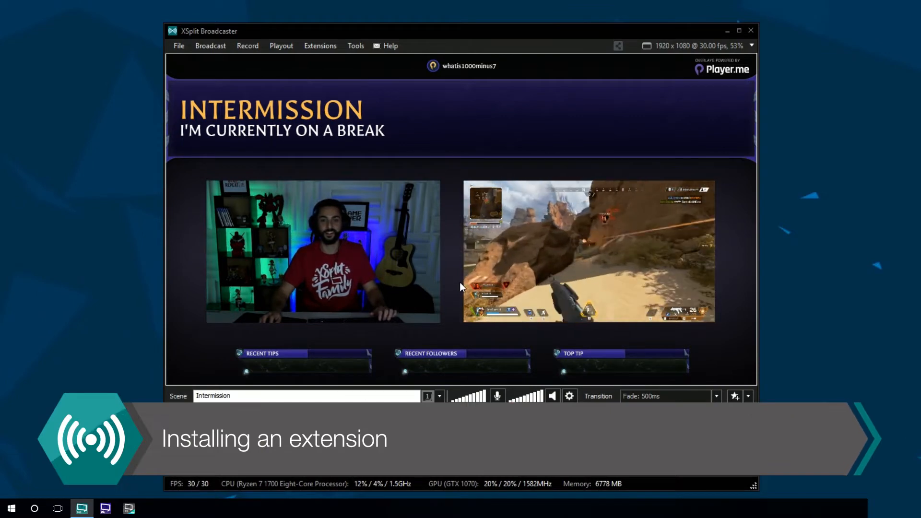
Step: Search the Plugin Store for 'Stream' and install the Stream Dashboard extension
{"action": "left_click", "coordinate": [320, 46]}
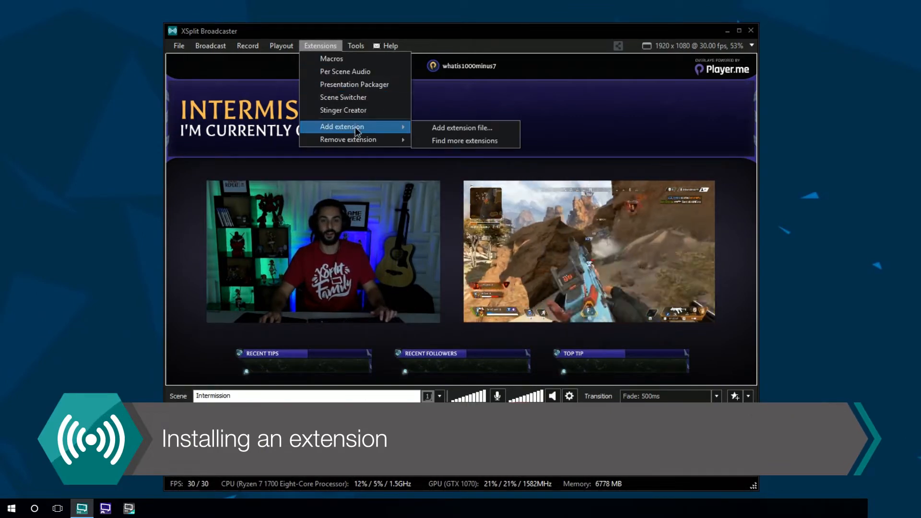
{"action": "left_click", "coordinate": [464, 140]}
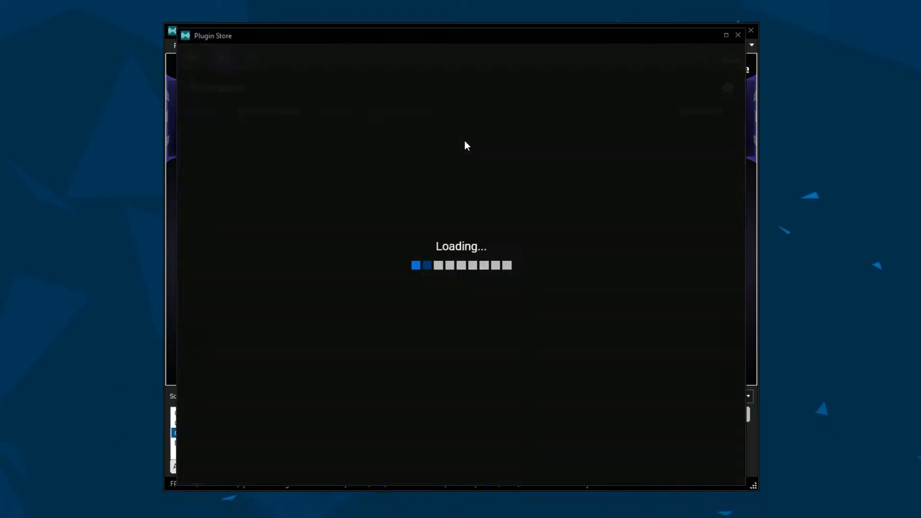
{"action": "type", "text": "Stream"}
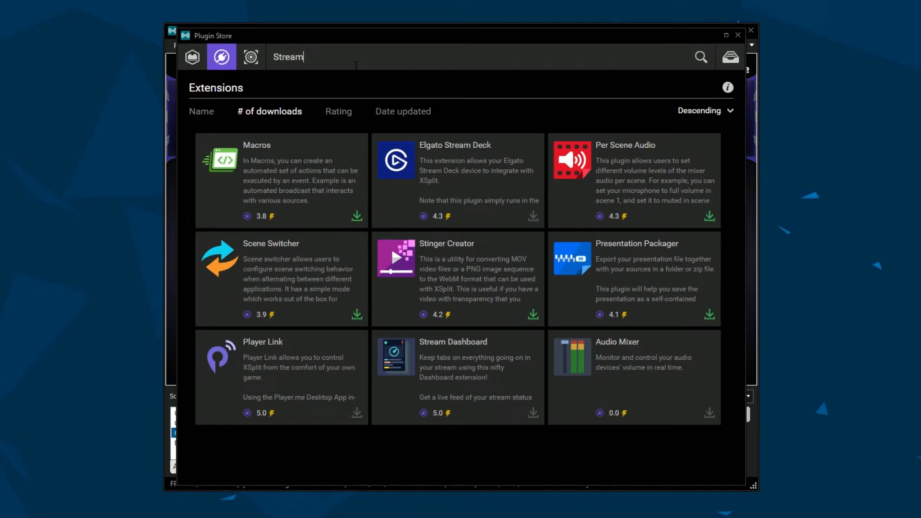
{"action": "left_click", "coordinate": [533, 412]}
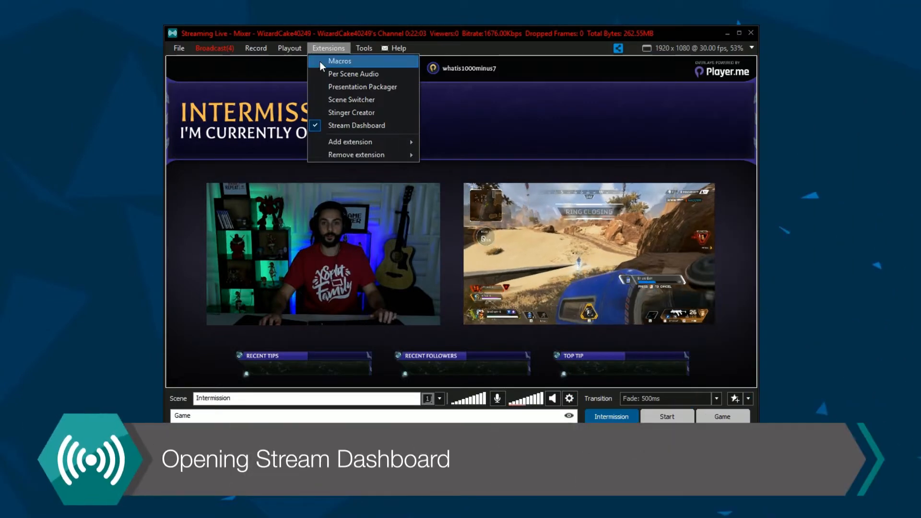
Step: Launch Stream Dashboard from Extensions and view YouTube, Facebook and Mixer stream stats
{"action": "left_click", "coordinate": [356, 125]}
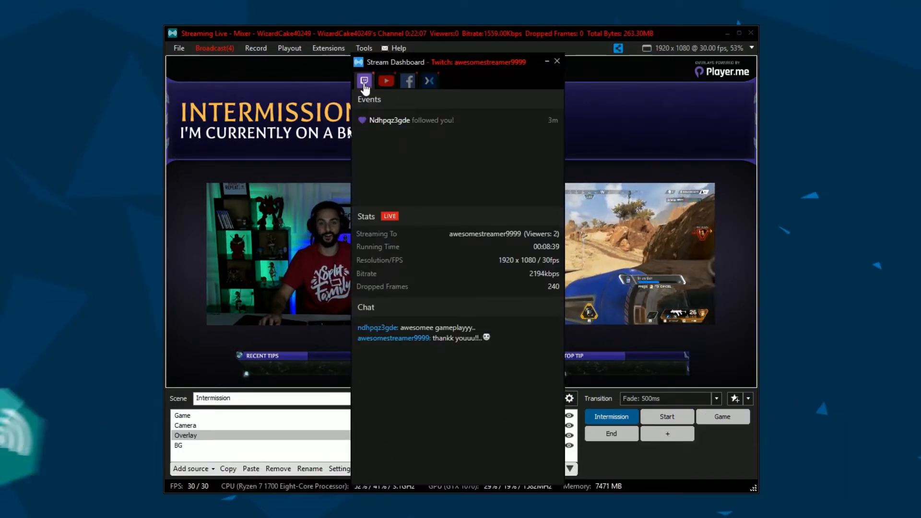
{"action": "left_click", "coordinate": [385, 80]}
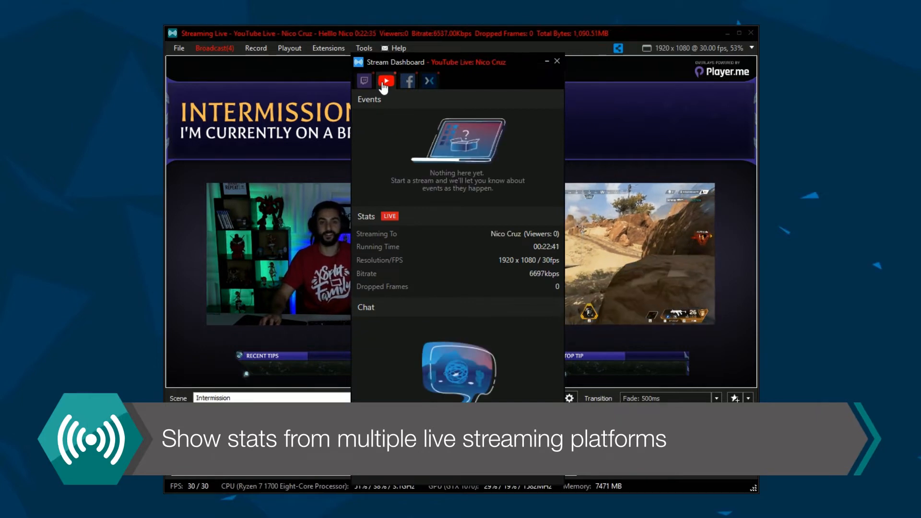
{"action": "left_click", "coordinate": [407, 80]}
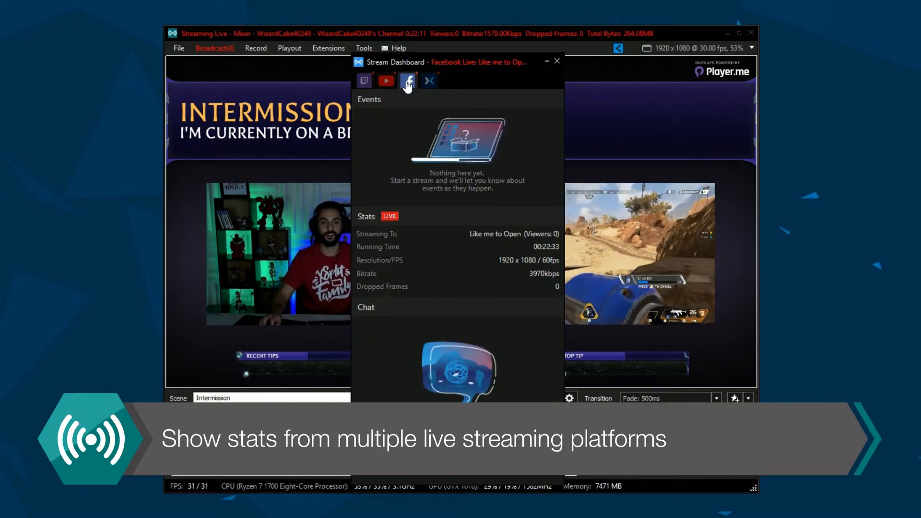
{"action": "left_click", "coordinate": [429, 80]}
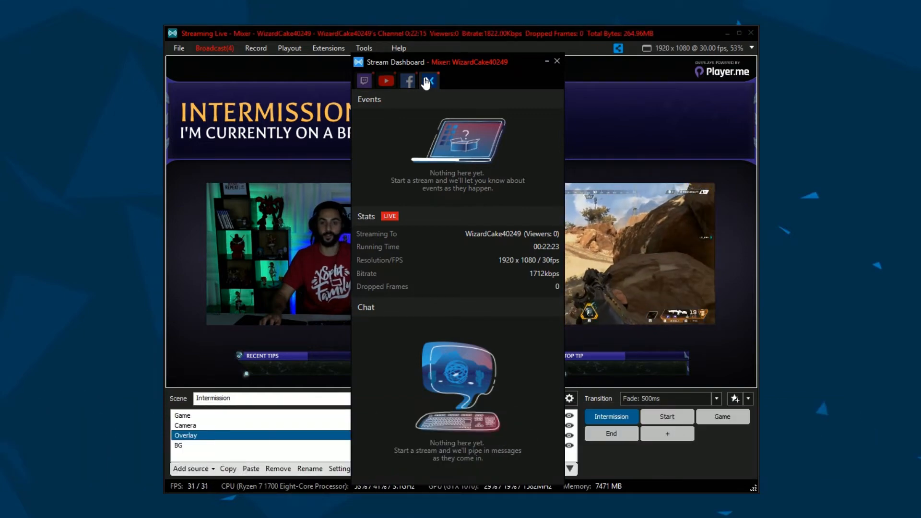
Step: Show the Twitch stream's dashboard and scroll through its stats and chat messages
{"action": "left_click", "coordinate": [304, 94]}
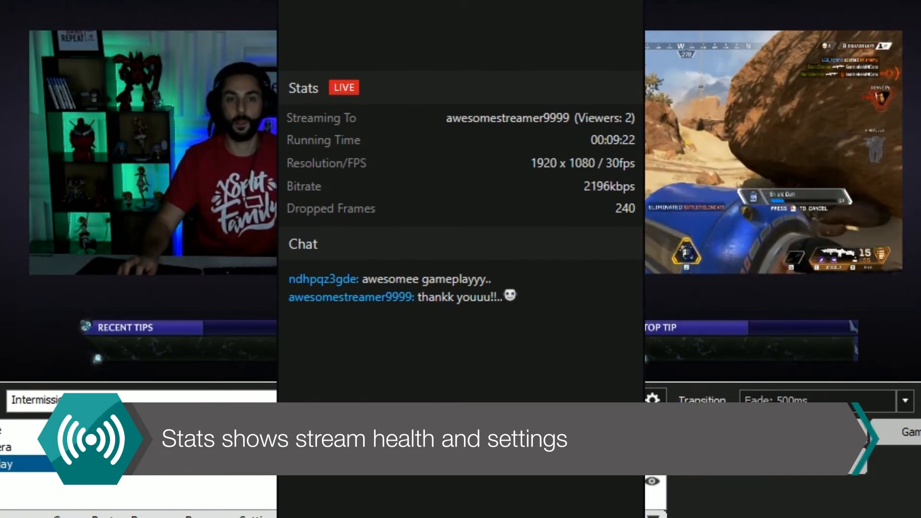
{"action": "scroll", "scroll_direction": "down", "scroll_amount": 3}
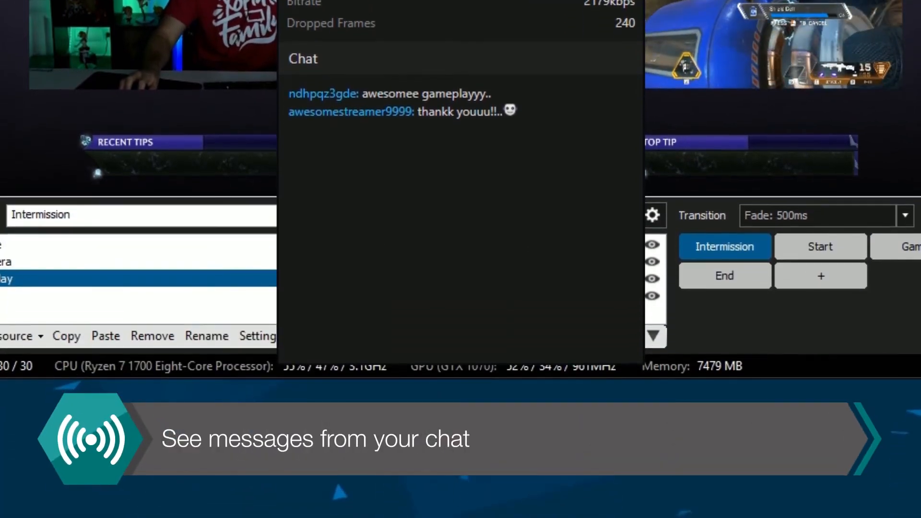